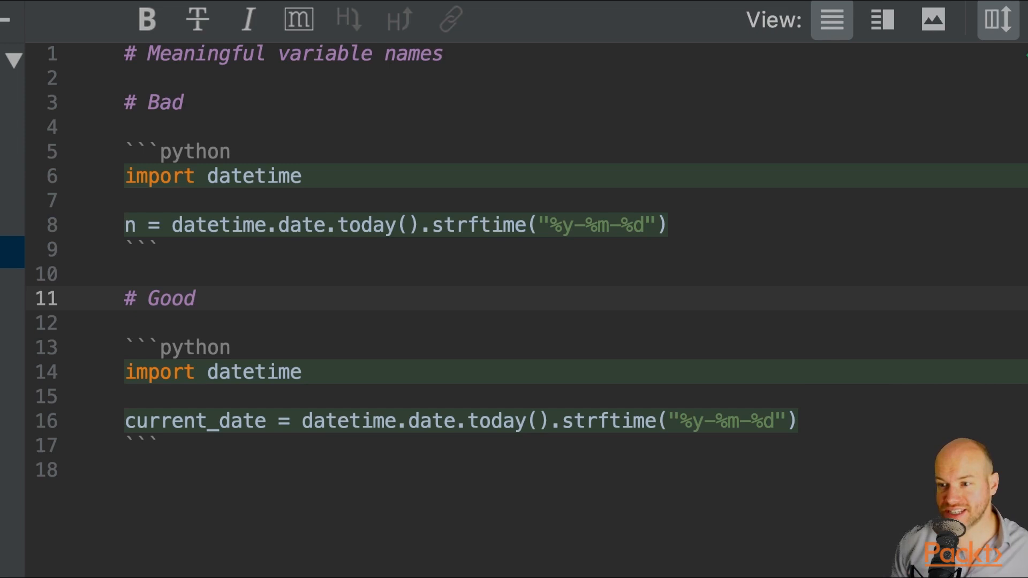
# Point out the vague argument u in the bad code example.
pyautogui.doubleClick(196, 421)
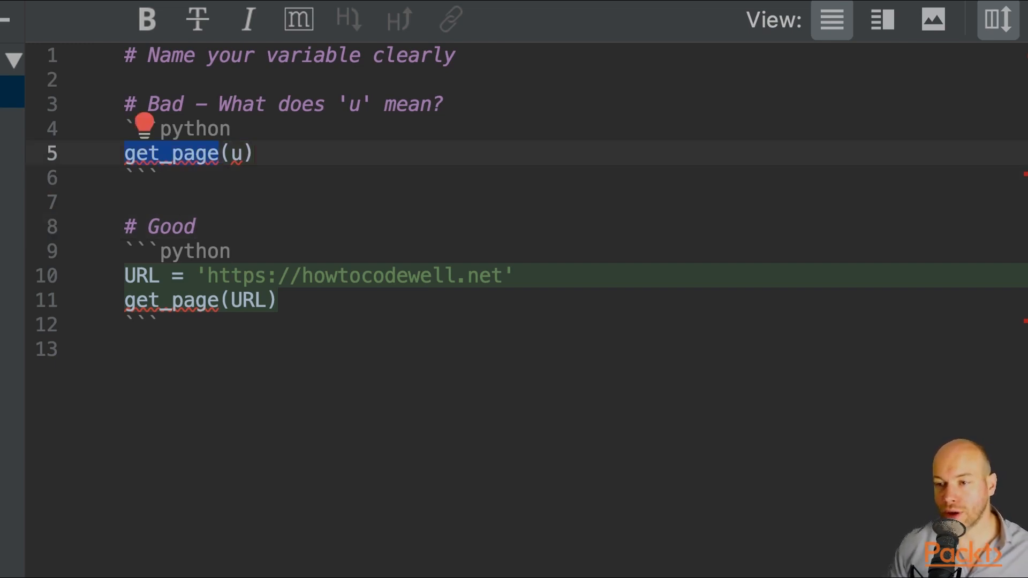
pyautogui.click(240, 152)
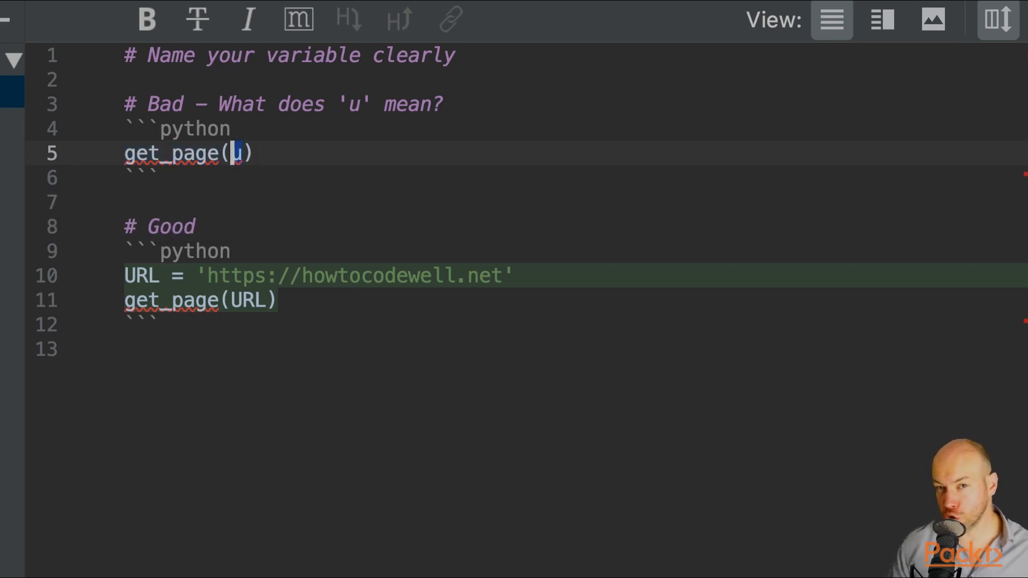
pyautogui.click(157, 178)
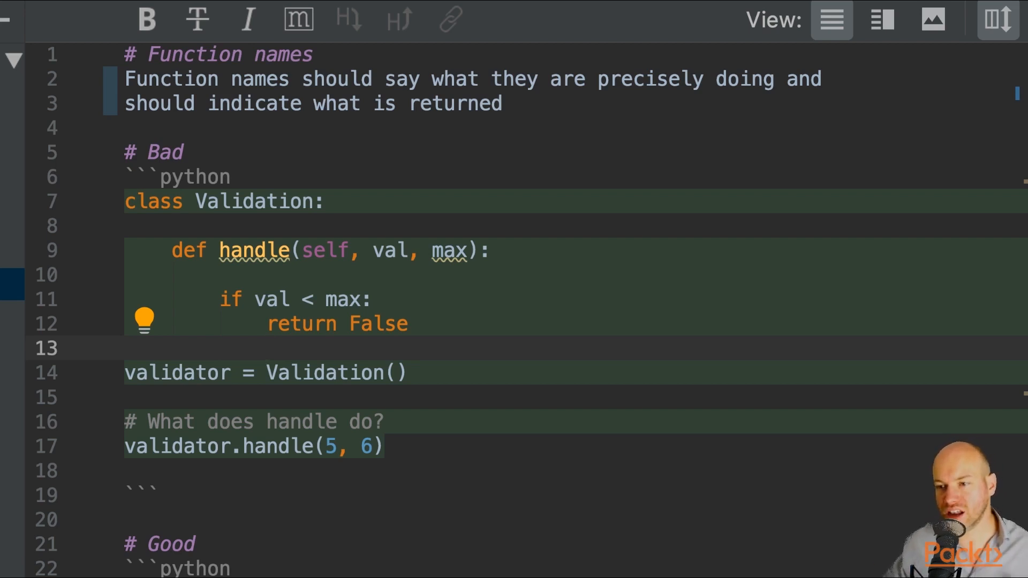
# Select handle and max, then select max in the Good example's is_valid signature.
pyautogui.doubleClick(252, 201)
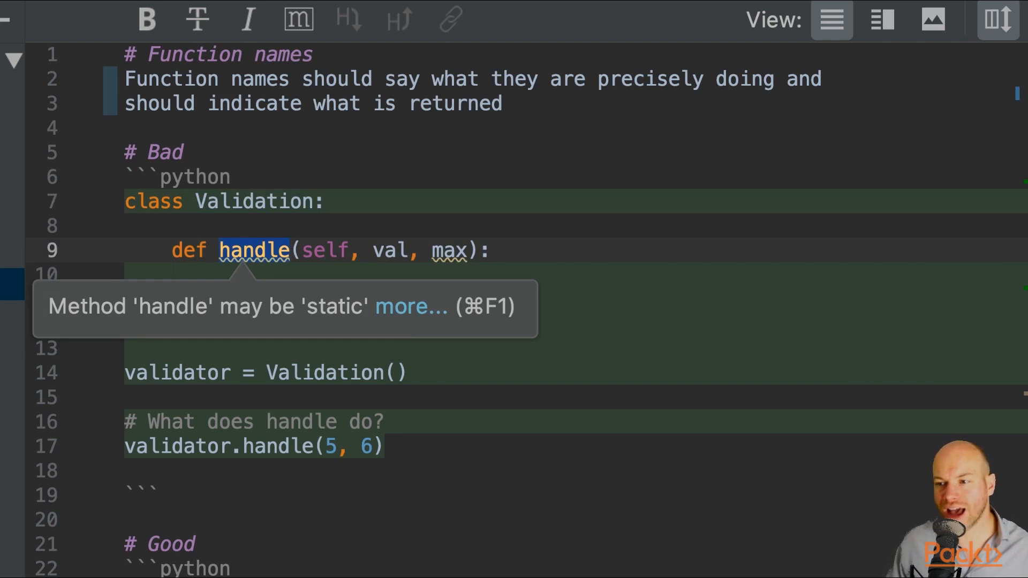
pyautogui.click(451, 250)
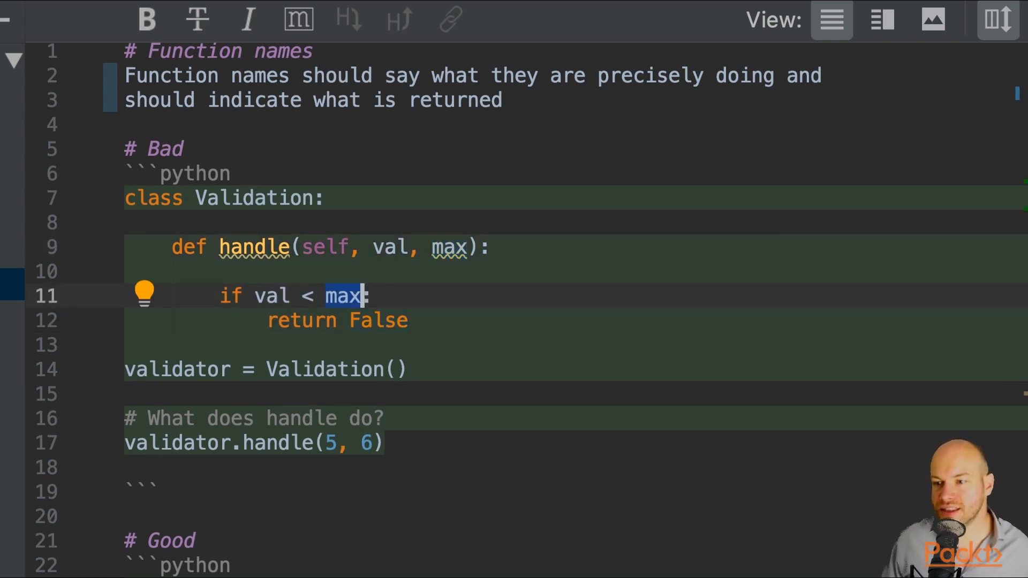
pyautogui.doubleClick(272, 295)
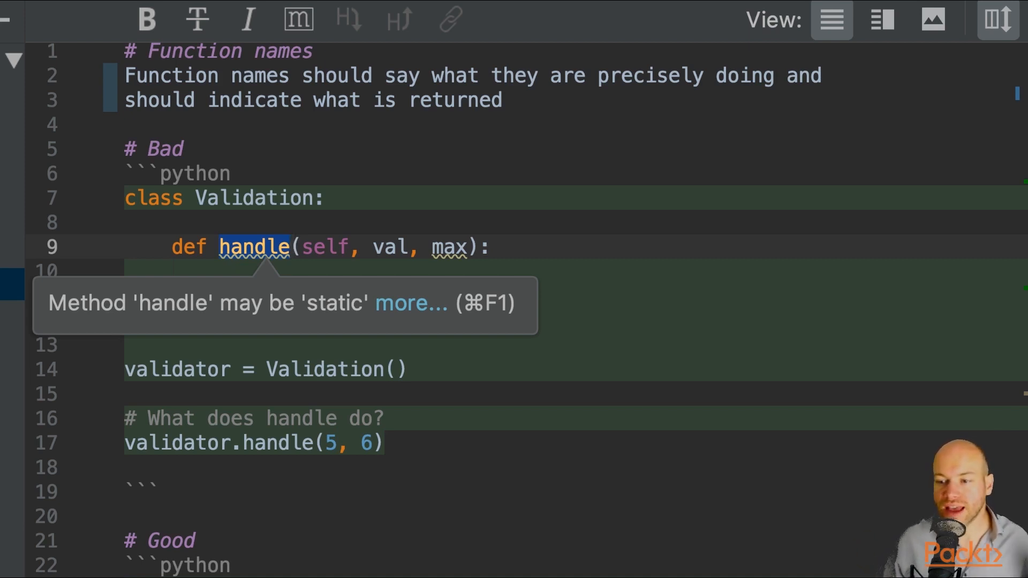
pyautogui.scroll(-3)
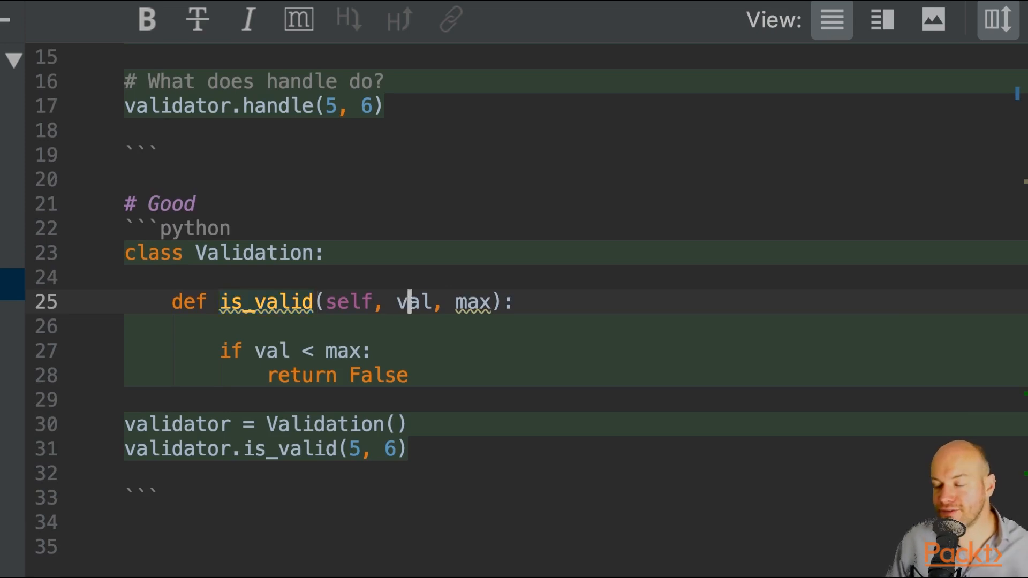
pyautogui.doubleClick(473, 302)
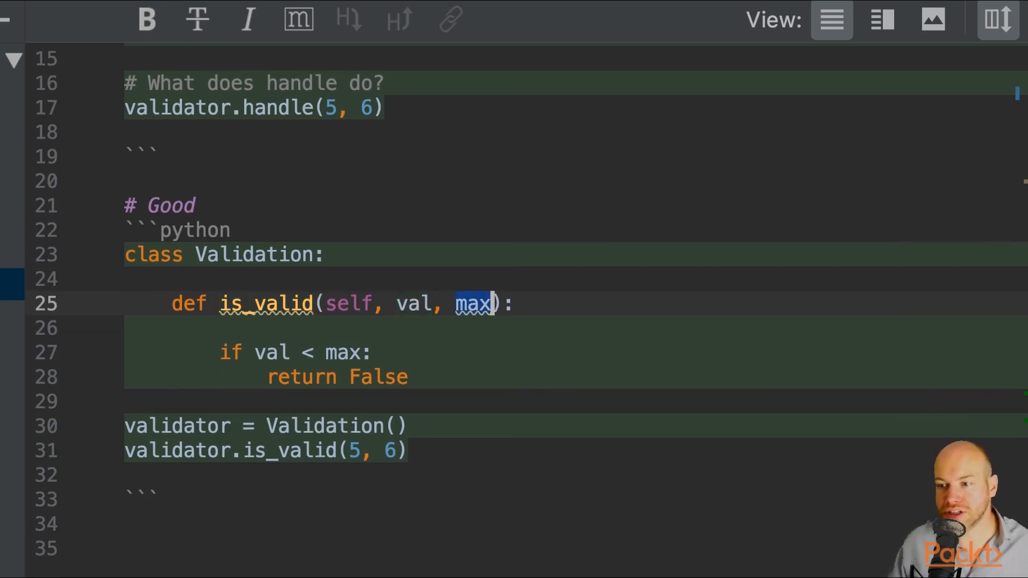